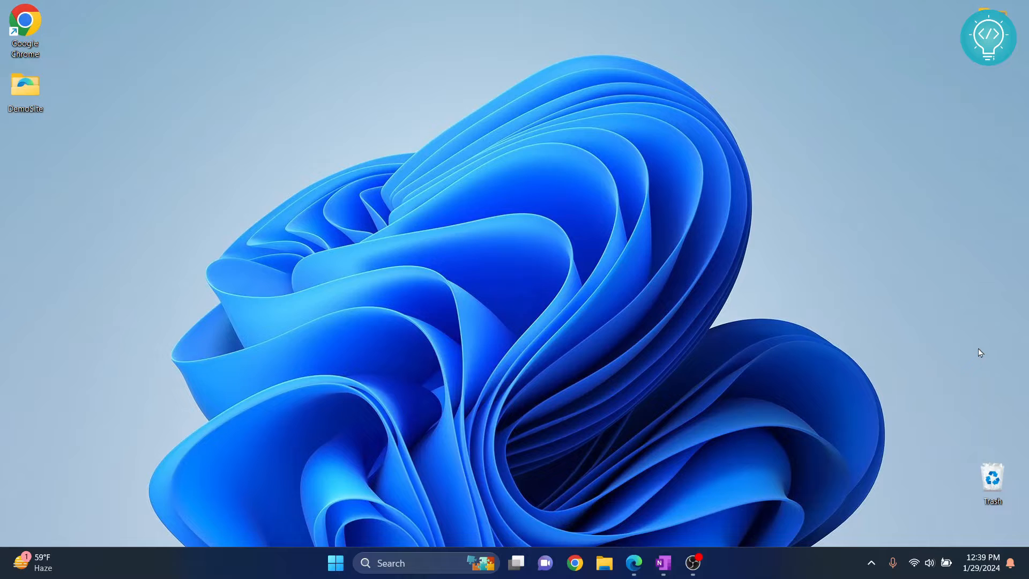
{"action": "mouse_move", "coordinate": [771, 466]}
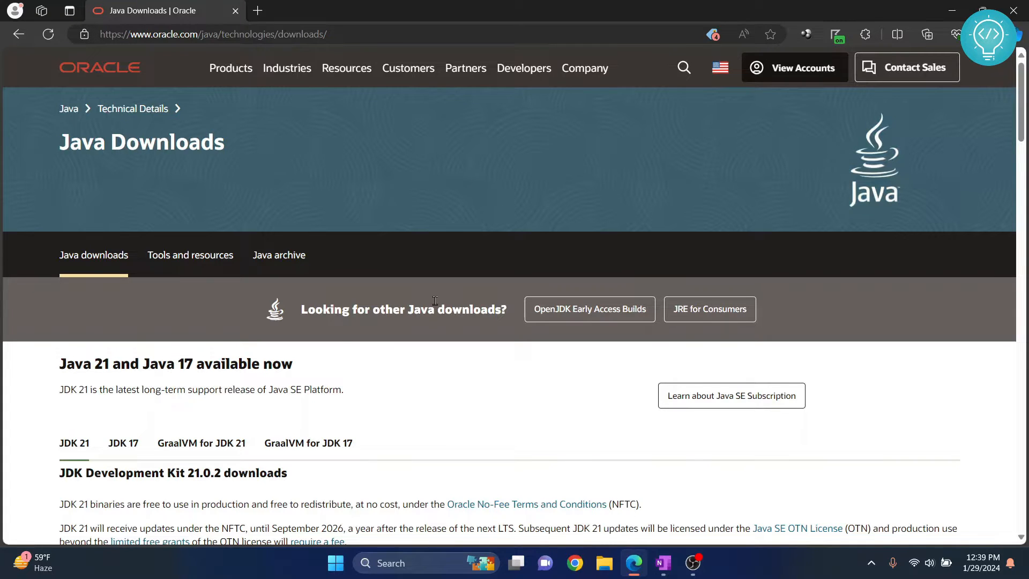
- Show the JDK 21 downloads on Oracle's Java downloads page
{"action": "scroll", "scroll_direction": "down", "scroll_amount": 3}
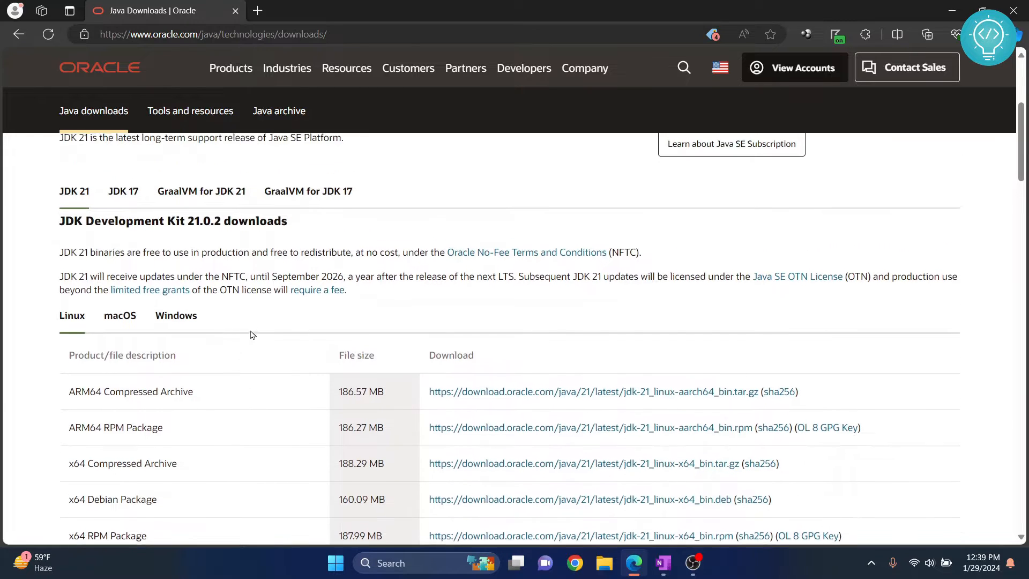
{"action": "scroll", "scroll_direction": "down", "scroll_amount": 3}
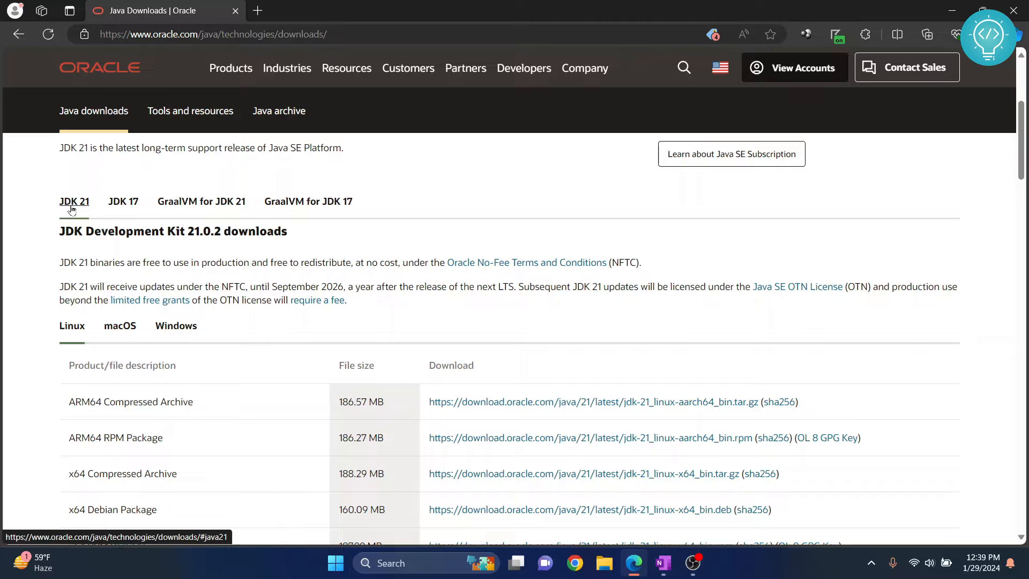
{"action": "left_click", "coordinate": [122, 202]}
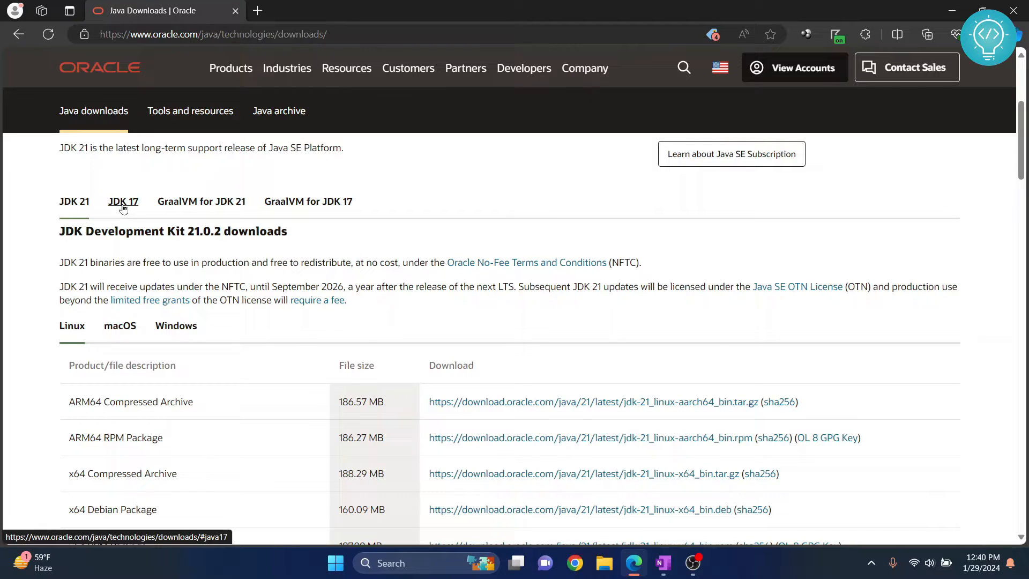
{"action": "left_click", "coordinate": [74, 201]}
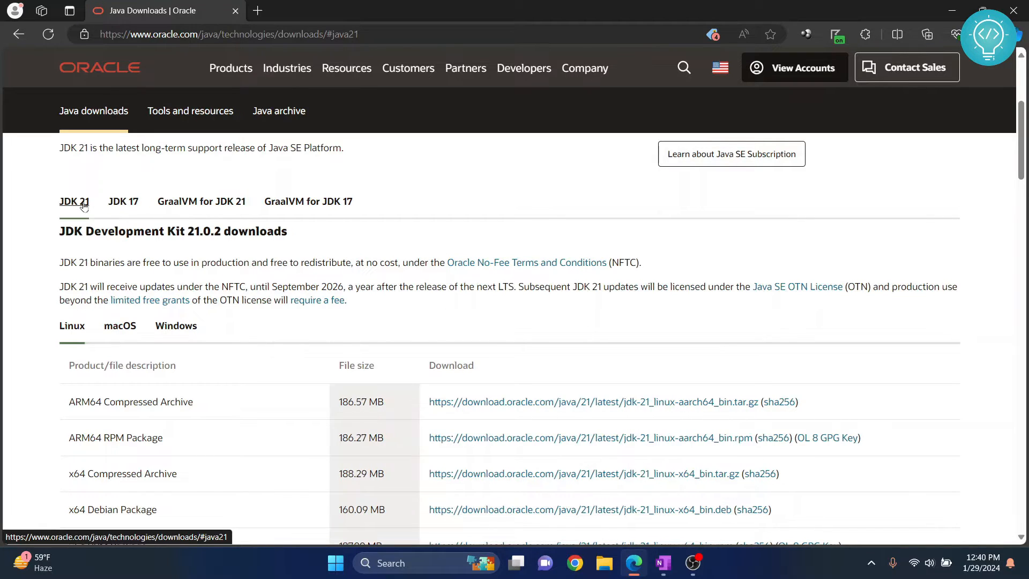
{"action": "scroll", "scroll_direction": "down", "scroll_amount": 3}
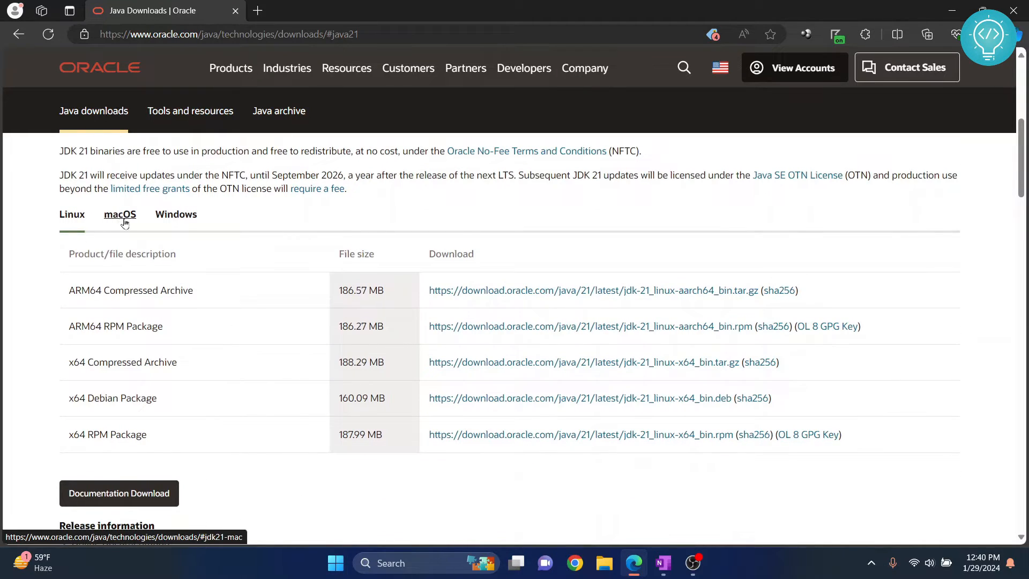
- Download jdk-21_windows-x64_bin.exe from the Windows downloads list
{"action": "left_click", "coordinate": [175, 214]}
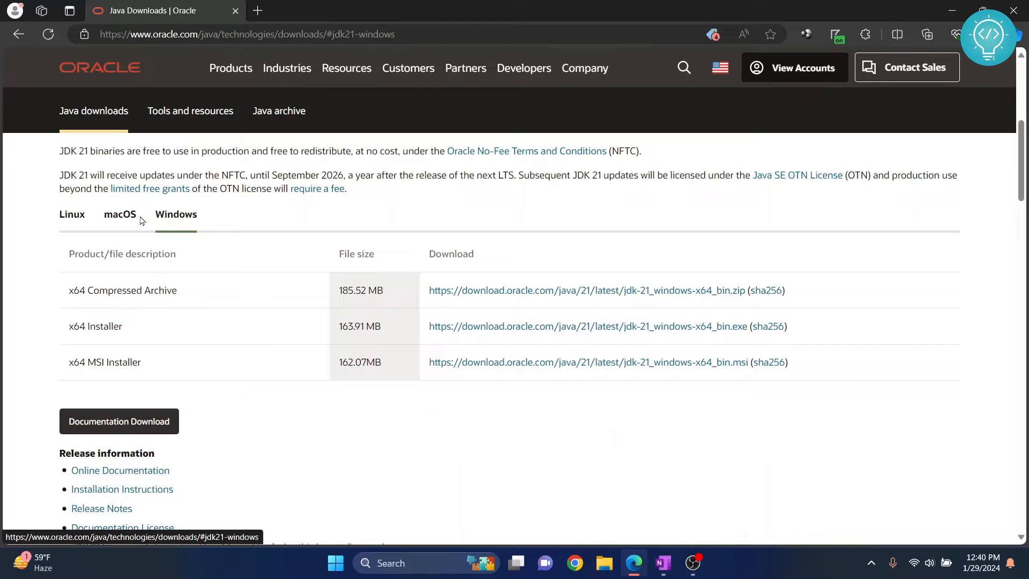
{"action": "left_click", "coordinate": [72, 215]}
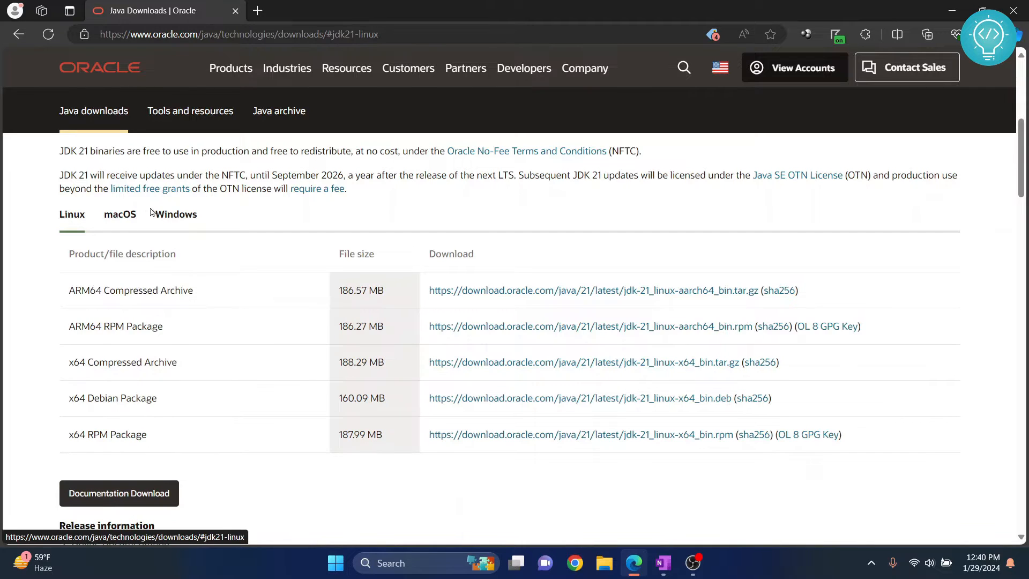
{"action": "left_click", "coordinate": [175, 215]}
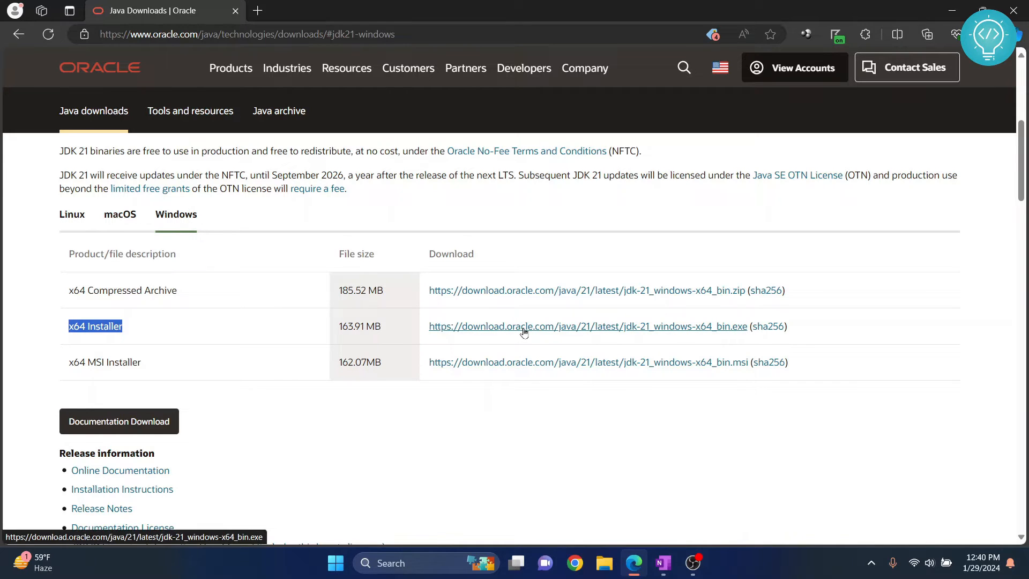
{"action": "left_click", "coordinate": [588, 326]}
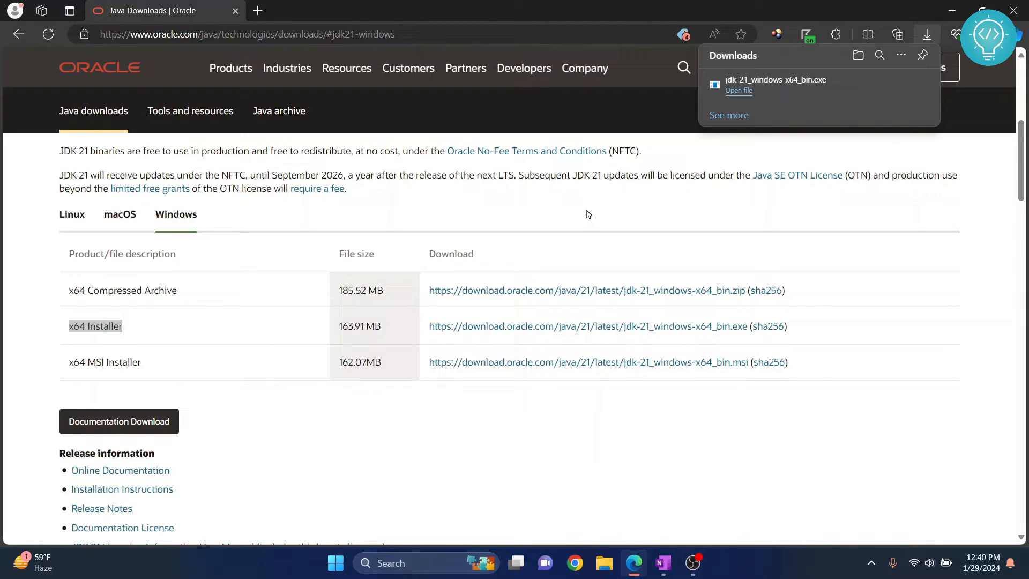
- Install JDK 21 to the default C:\Program Files\Java\jdk-21\ location and close the finished installer
{"action": "left_click", "coordinate": [739, 90]}
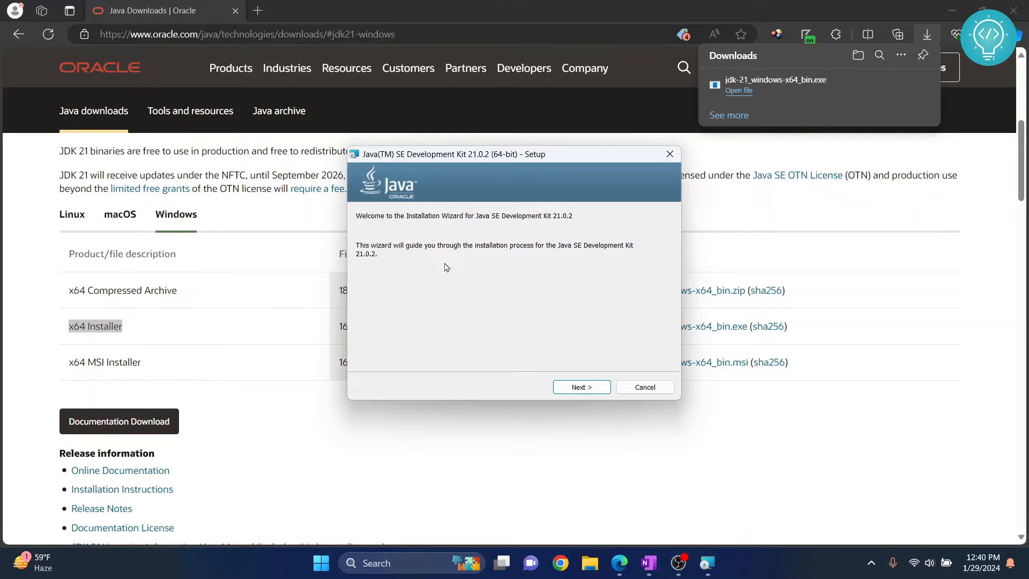
{"action": "left_click", "coordinate": [580, 387]}
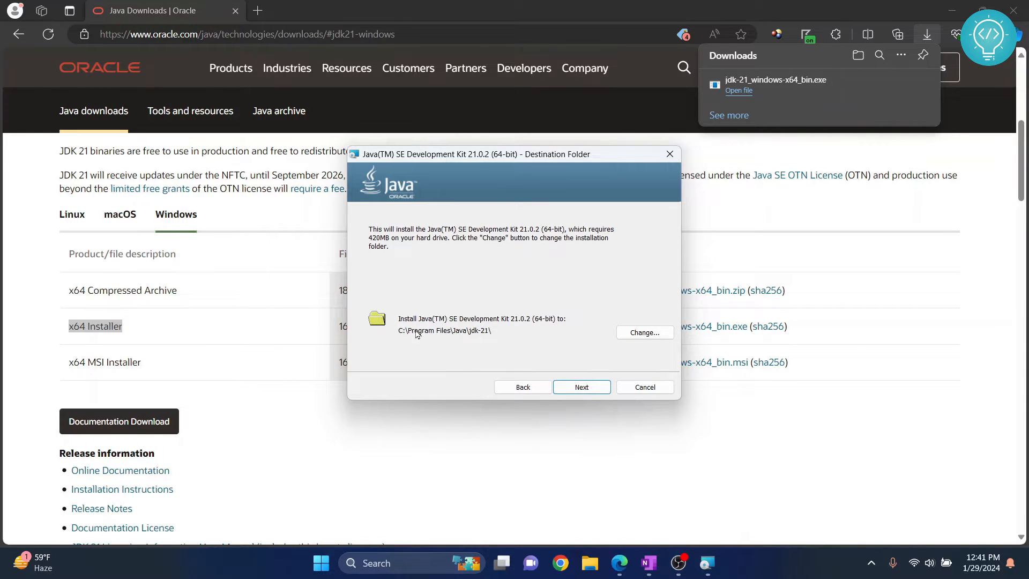
{"action": "mouse_move", "coordinate": [492, 334]}
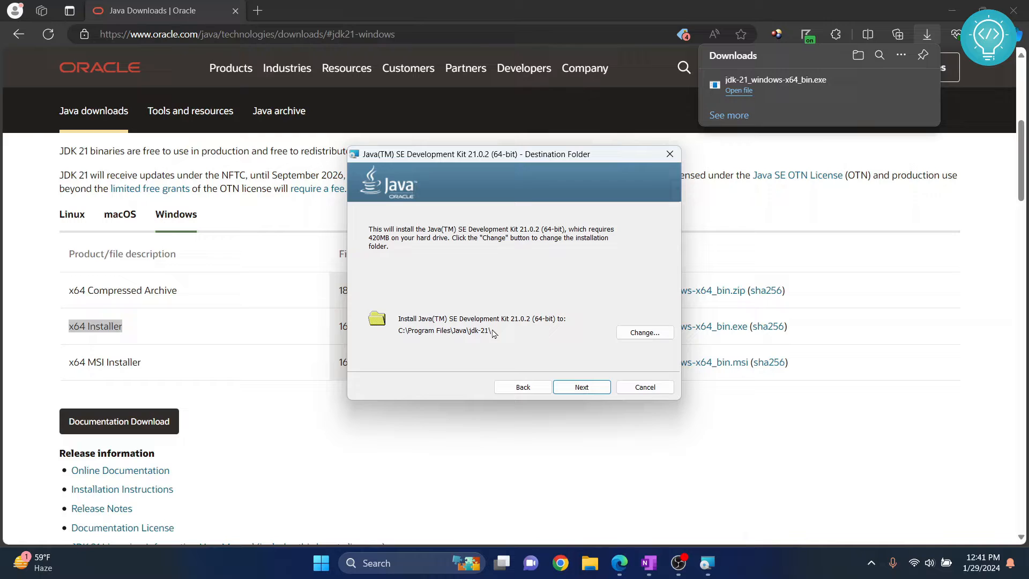
{"action": "left_click", "coordinate": [643, 332]}
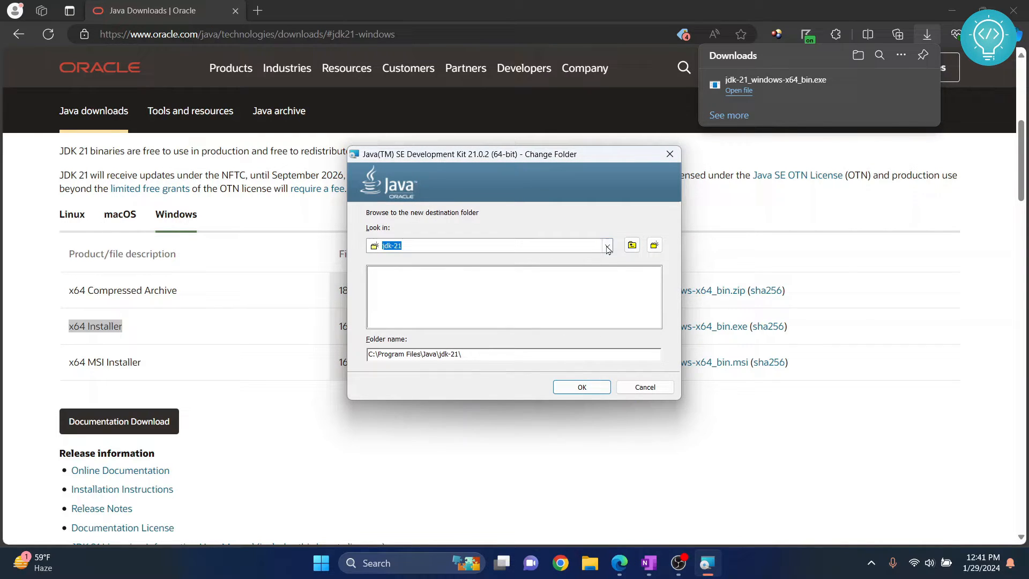
{"action": "left_click", "coordinate": [605, 244]}
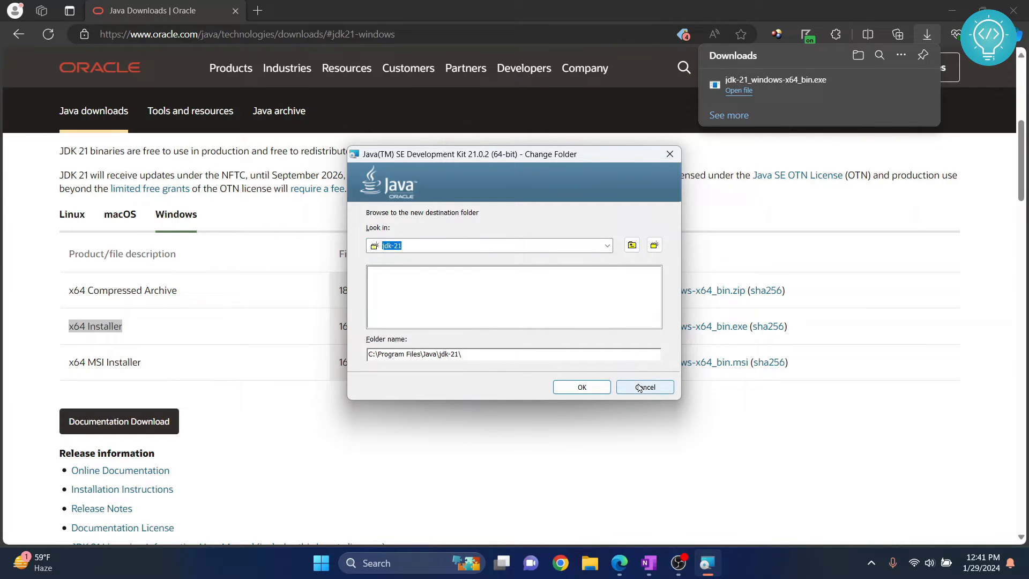
{"action": "left_click", "coordinate": [644, 387]}
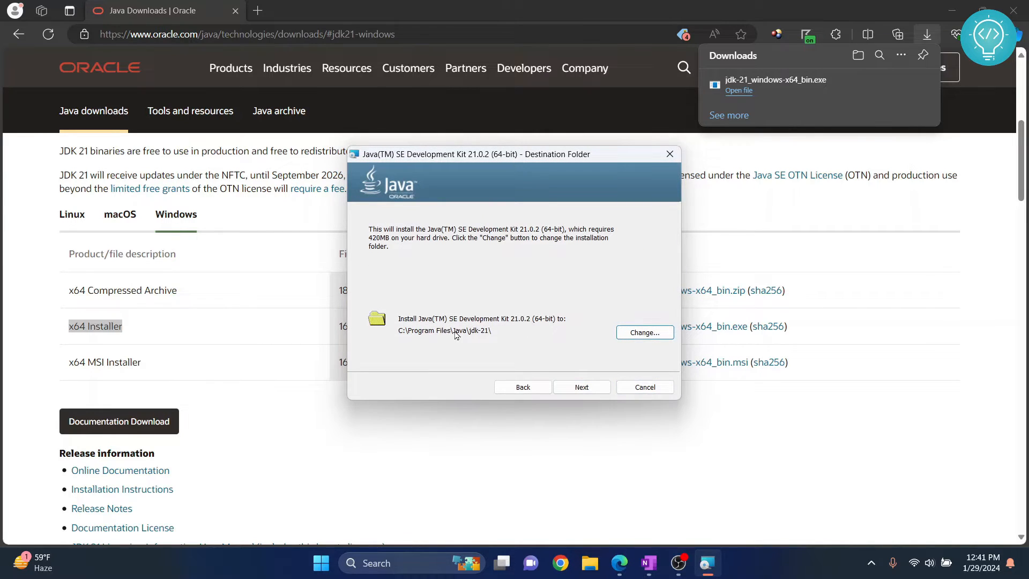
{"action": "left_click", "coordinate": [581, 387]}
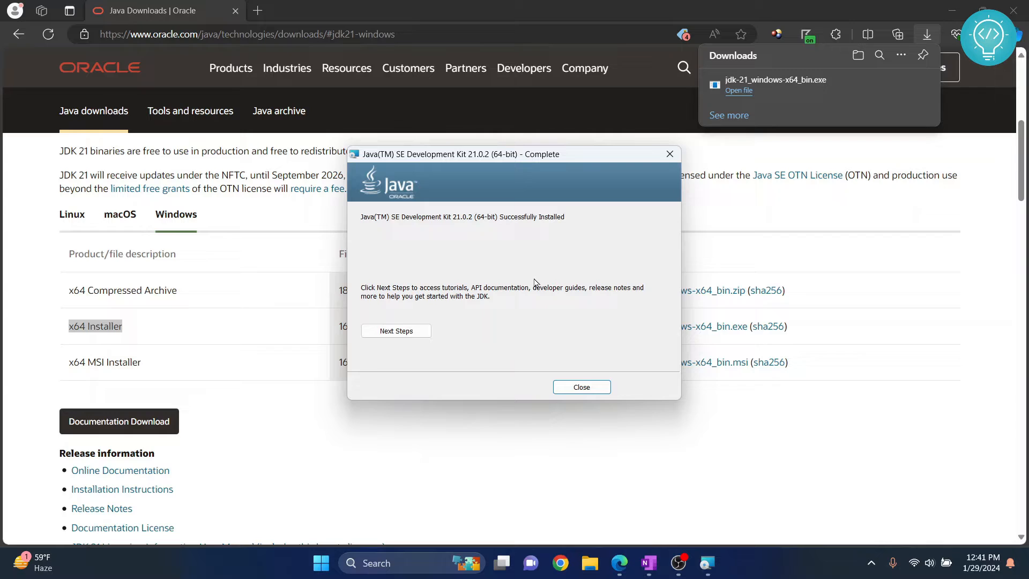
{"action": "left_click", "coordinate": [580, 388]}
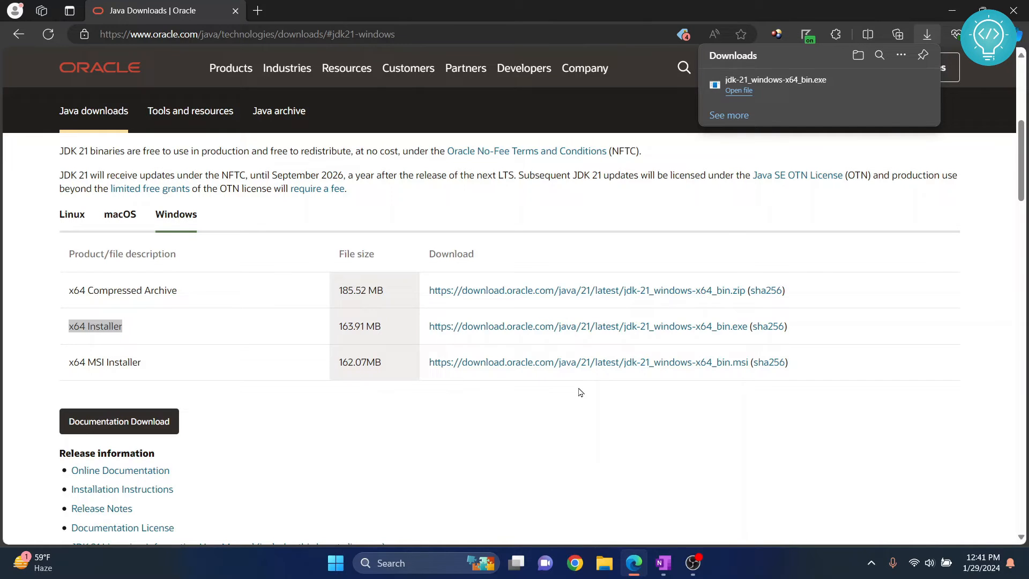
- Run java --version in Command Prompt and highlight the java 21.0.2 version line
{"action": "type", "text": "cmd"}
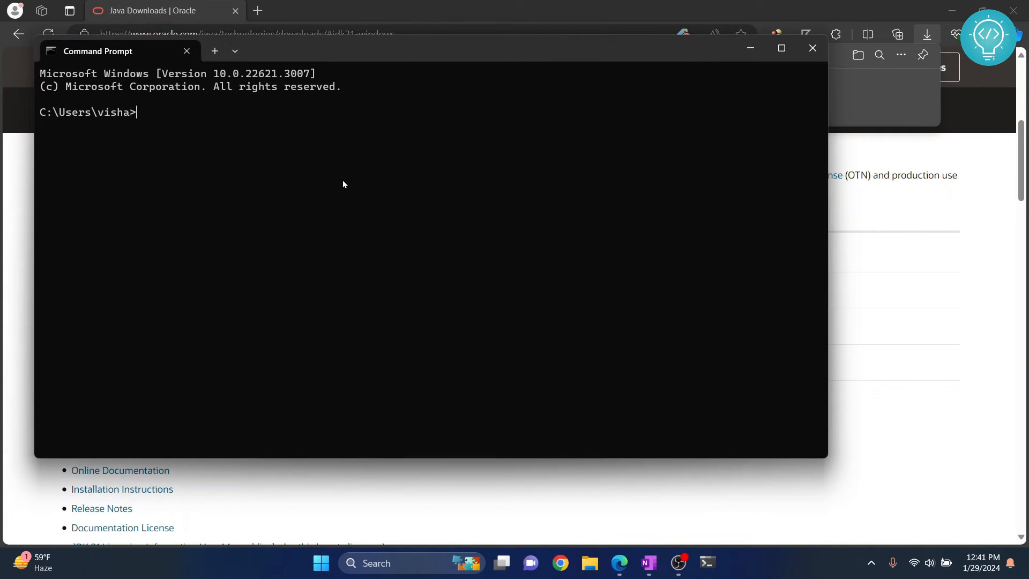
{"action": "type", "text": "java --version"}
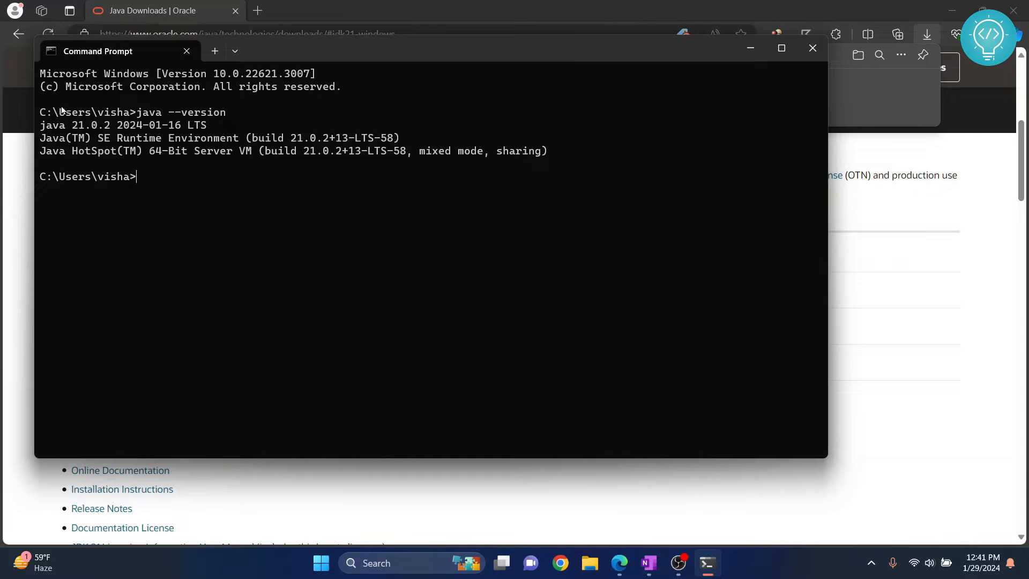
{"action": "left_click_drag", "start_coordinate": [40, 124], "coordinate": [186, 124]}
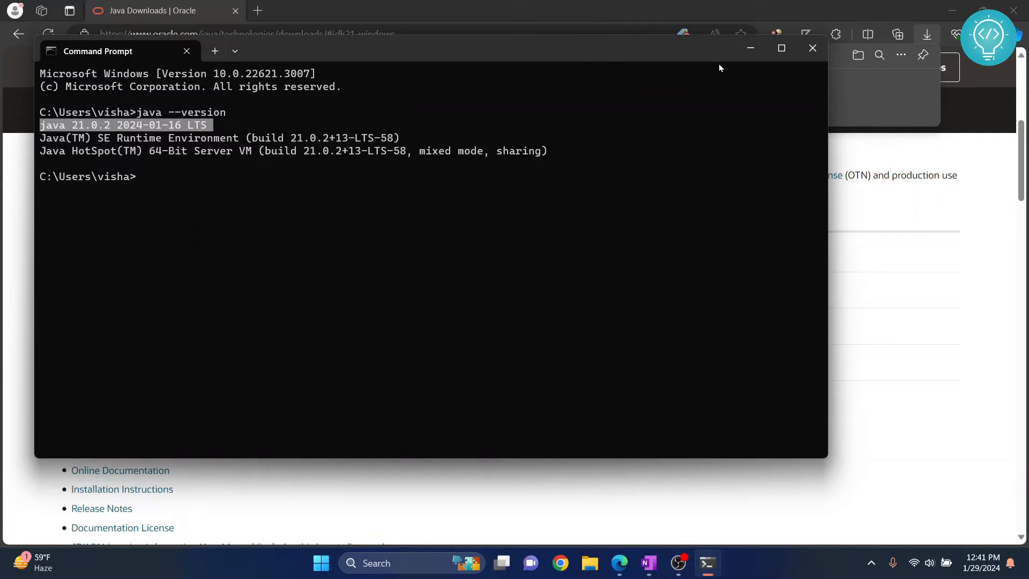
{"action": "mouse_move", "coordinate": [812, 48]}
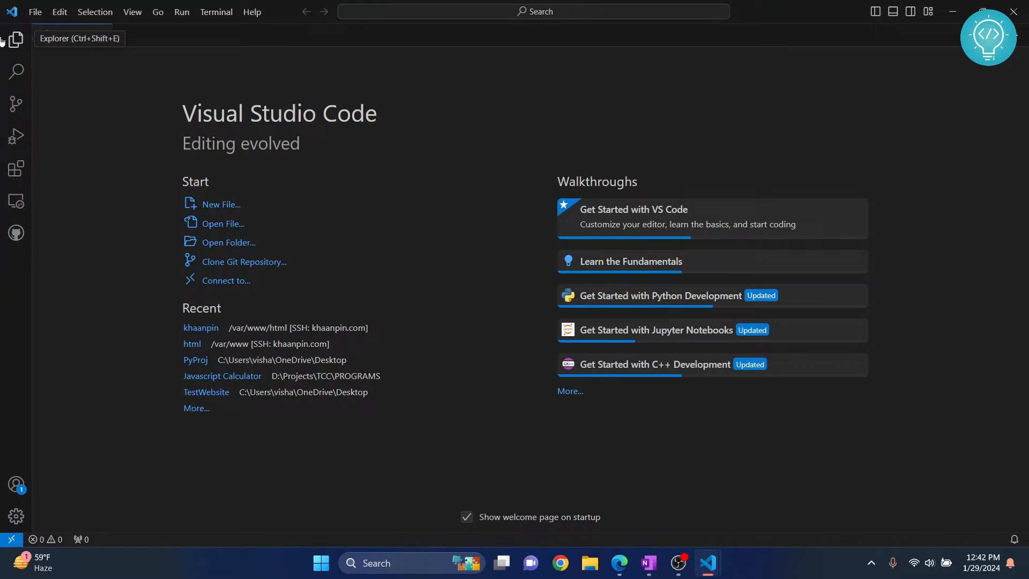
- Show the workspace Explorer pane, reporting no folder opened
{"action": "left_click", "coordinate": [16, 39]}
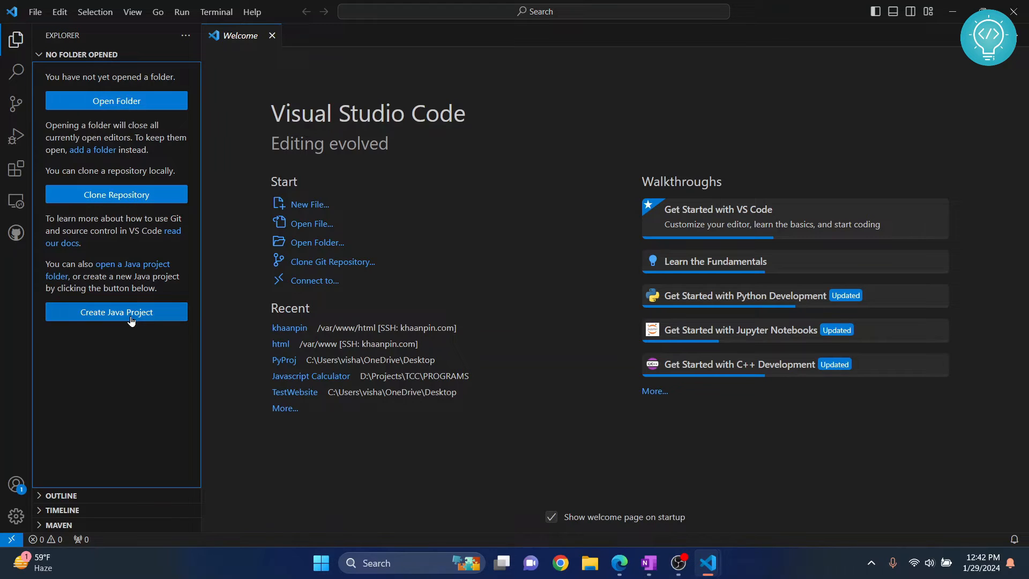
{"action": "mouse_move", "coordinate": [16, 39]}
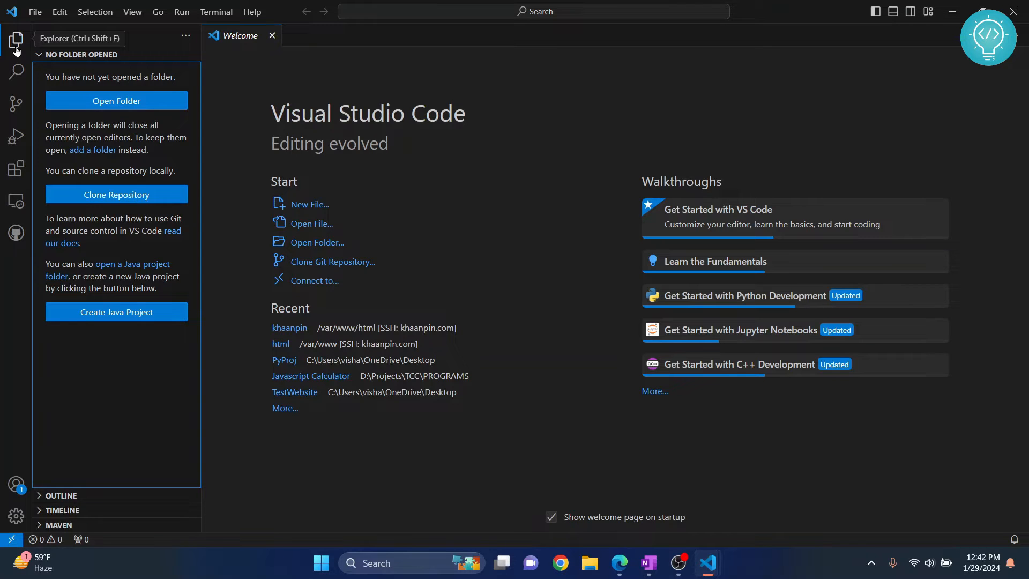
{"action": "mouse_move", "coordinate": [16, 168]}
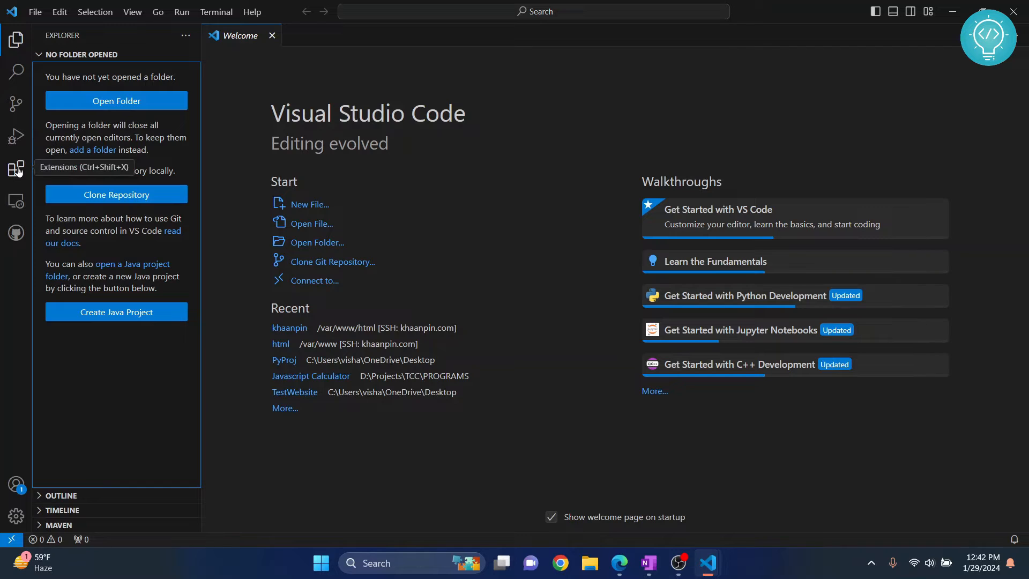
- Find the Extension Pack for Java in the extensions marketplace
{"action": "left_click", "coordinate": [16, 168]}
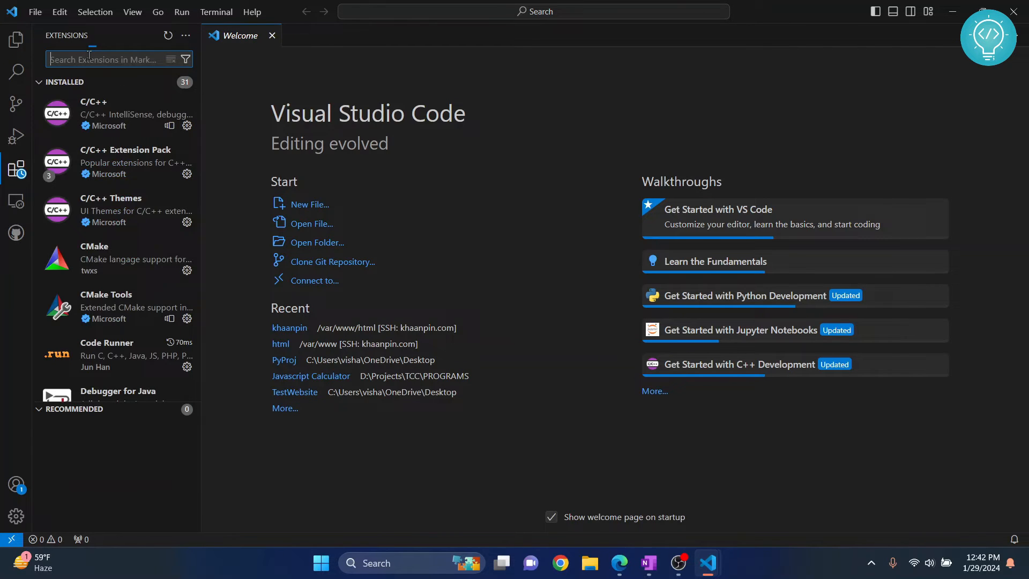
{"action": "type", "text": "java extension pack"}
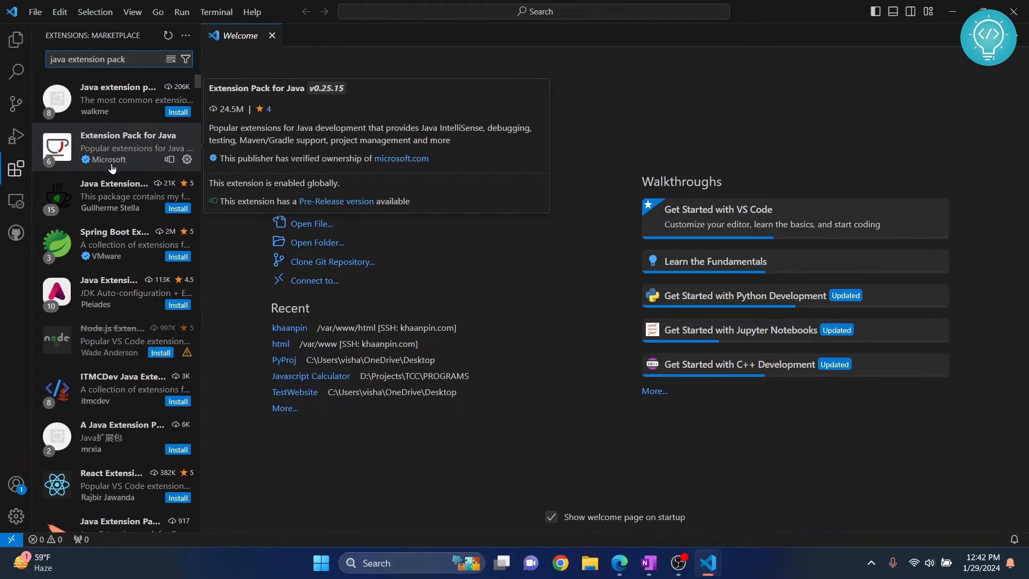
{"action": "left_click", "coordinate": [118, 148]}
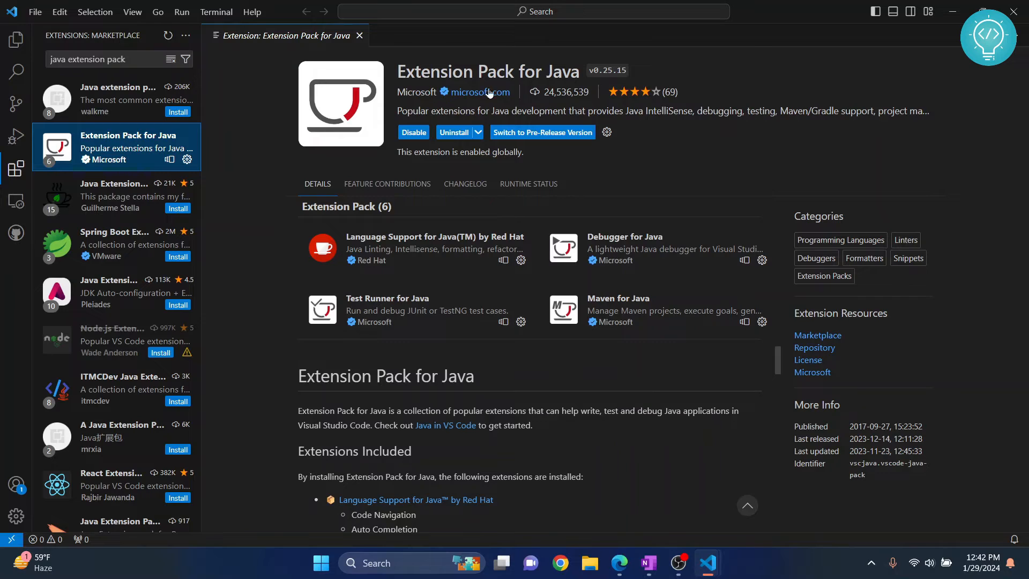
{"action": "mouse_move", "coordinate": [519, 92]}
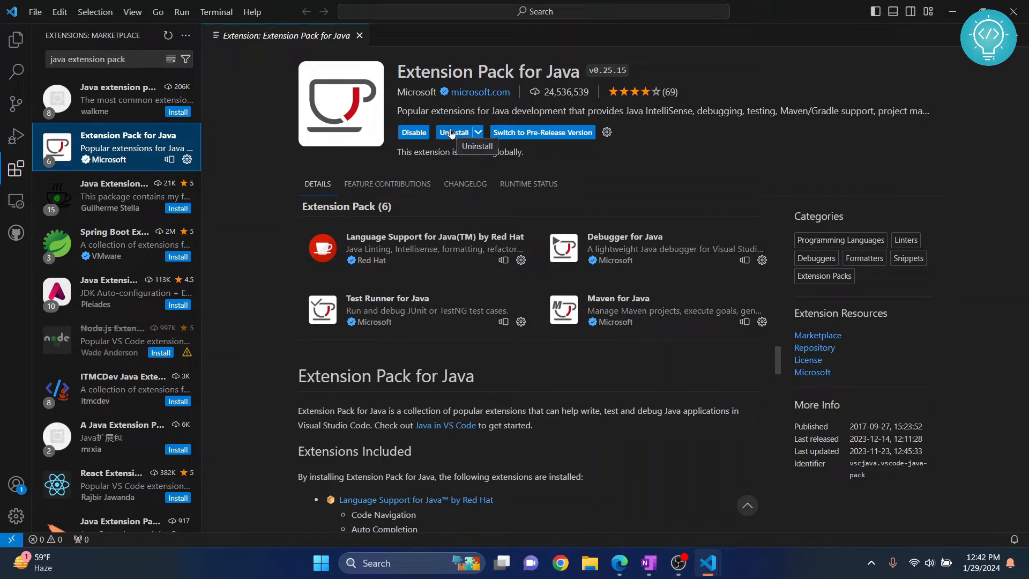
- Uninstall the Extension Pack for Java and install it again
{"action": "left_click", "coordinate": [453, 132]}
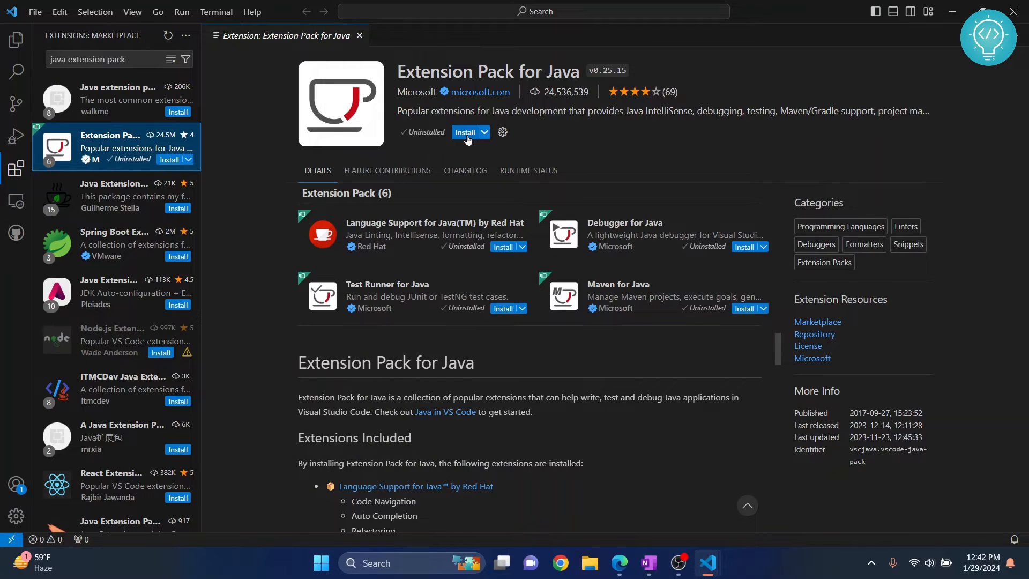
{"action": "left_click", "coordinate": [465, 131]}
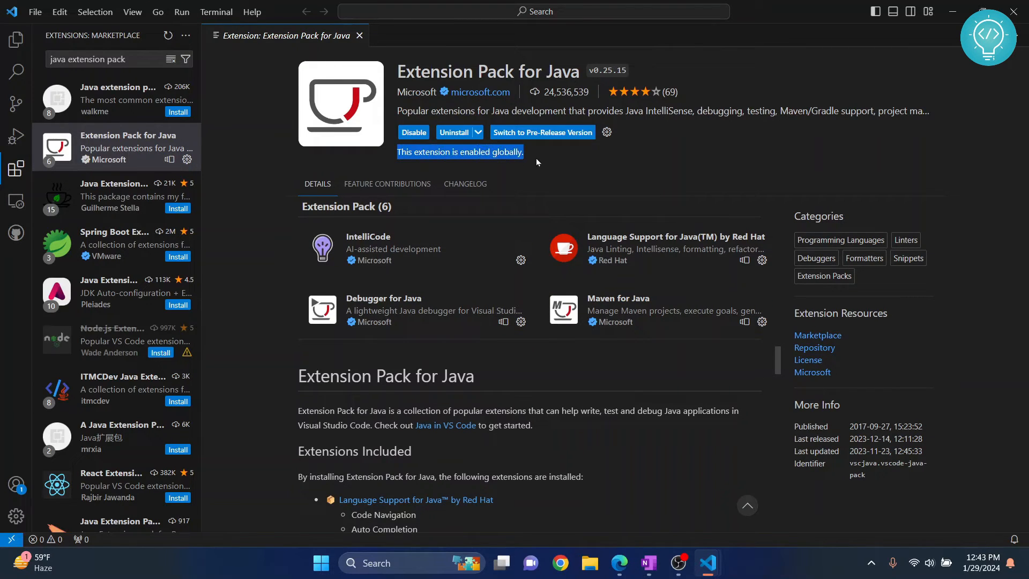
{"action": "mouse_move", "coordinate": [17, 40]}
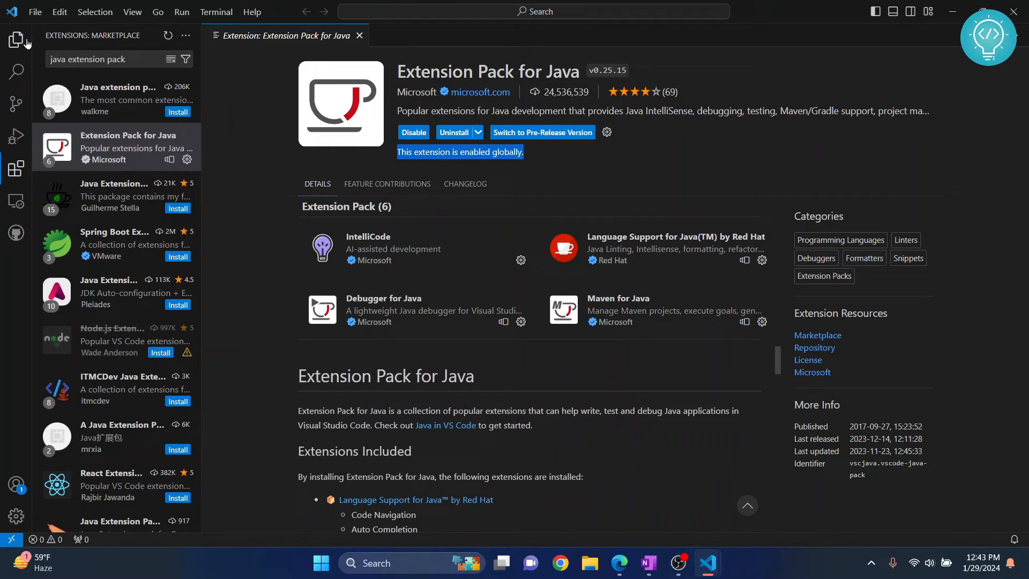
{"action": "mouse_move", "coordinate": [16, 40]}
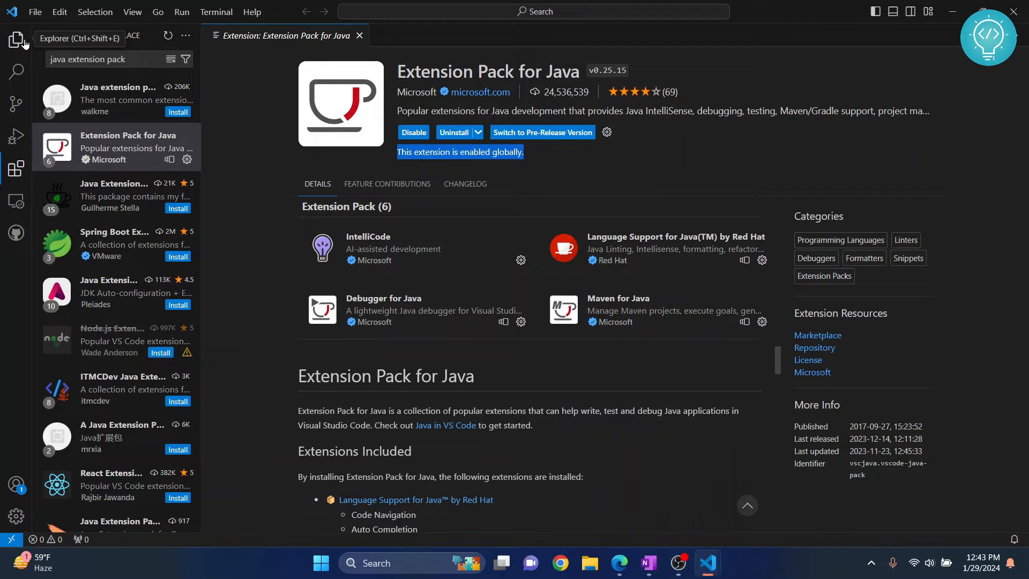
- Start a new Java project with no build tools from the Explorer view
{"action": "left_click", "coordinate": [16, 39]}
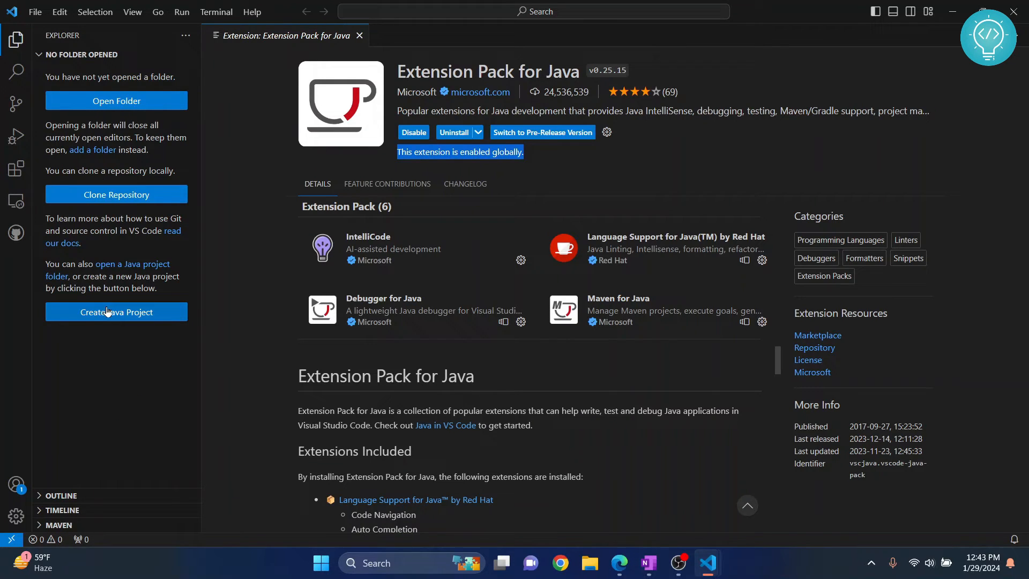
{"action": "left_click", "coordinate": [116, 312]}
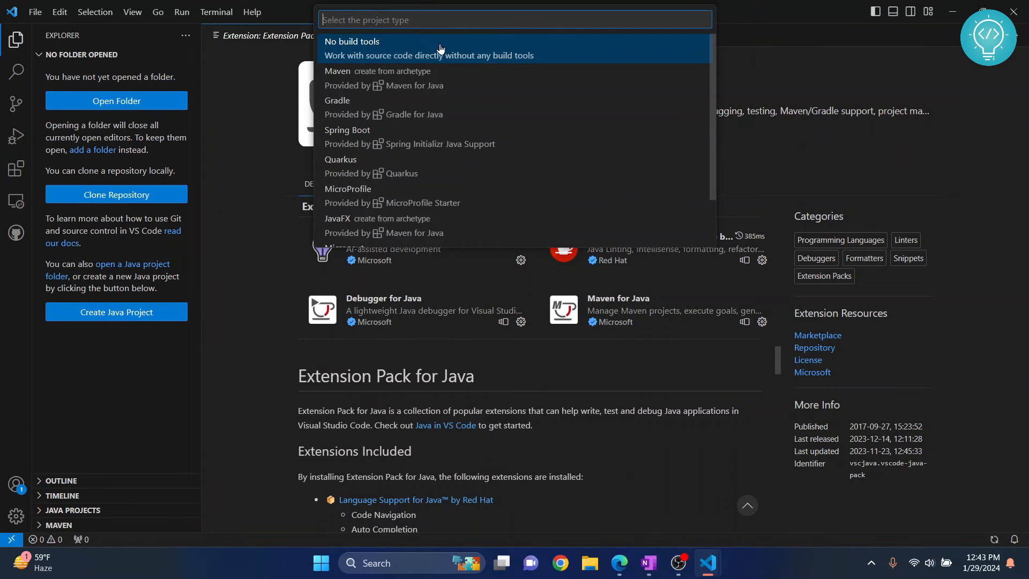
{"action": "left_click", "coordinate": [351, 47]}
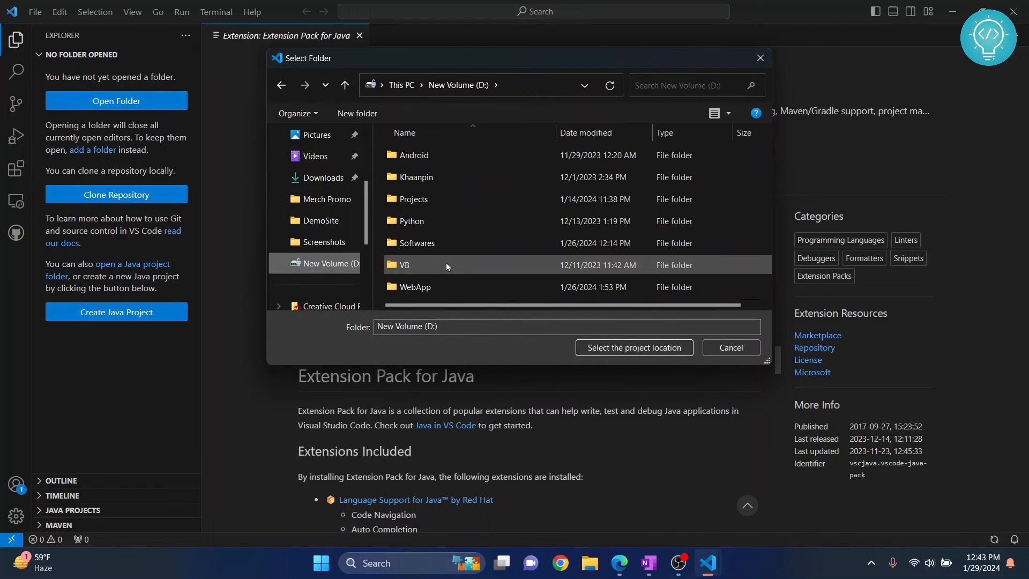
- Place the project in D:\Projects and name it MyFirstJavaProject
{"action": "double_click", "coordinate": [414, 199]}
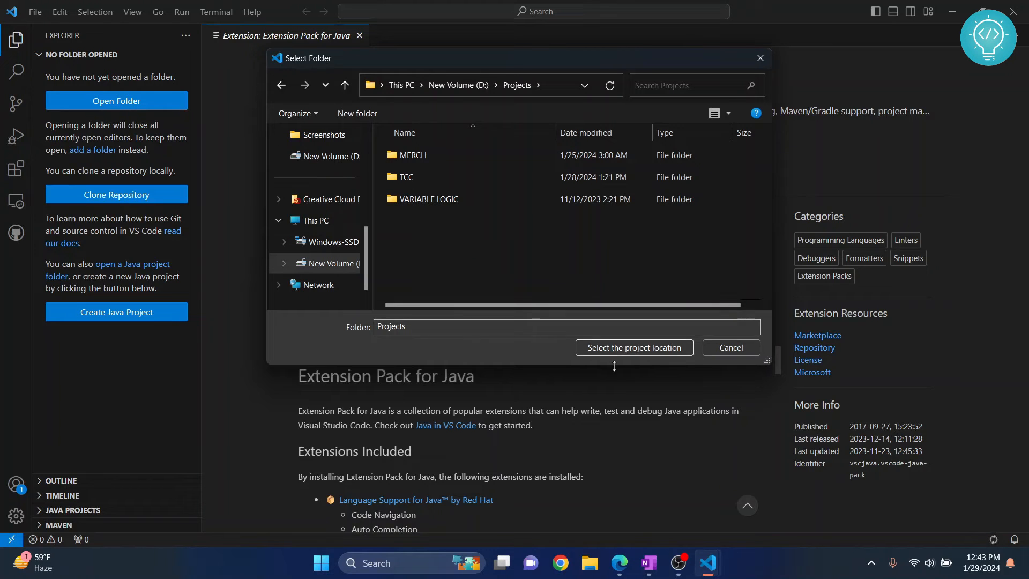
{"action": "left_click", "coordinate": [632, 347]}
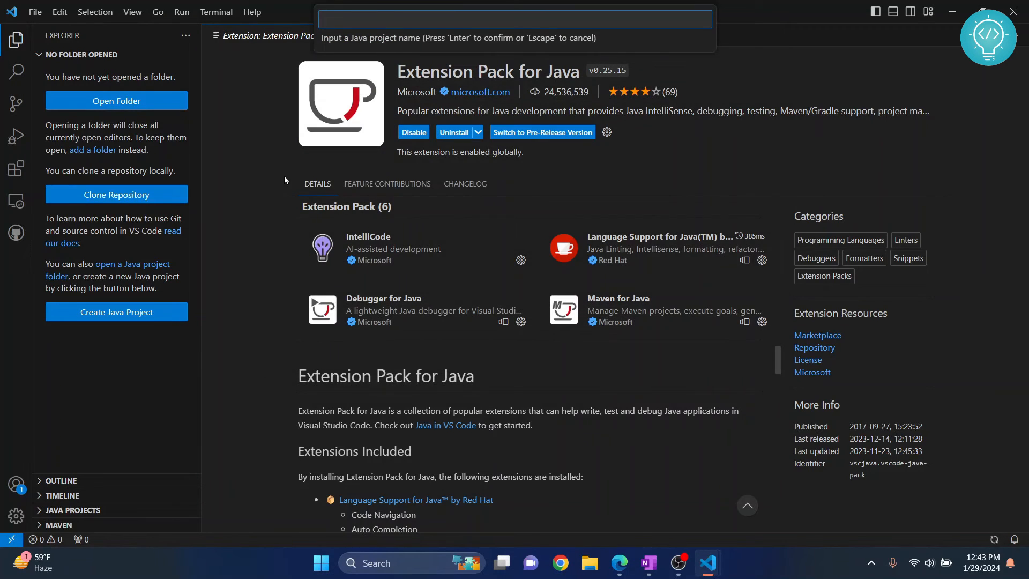
{"action": "mouse_move", "coordinate": [336, 47]}
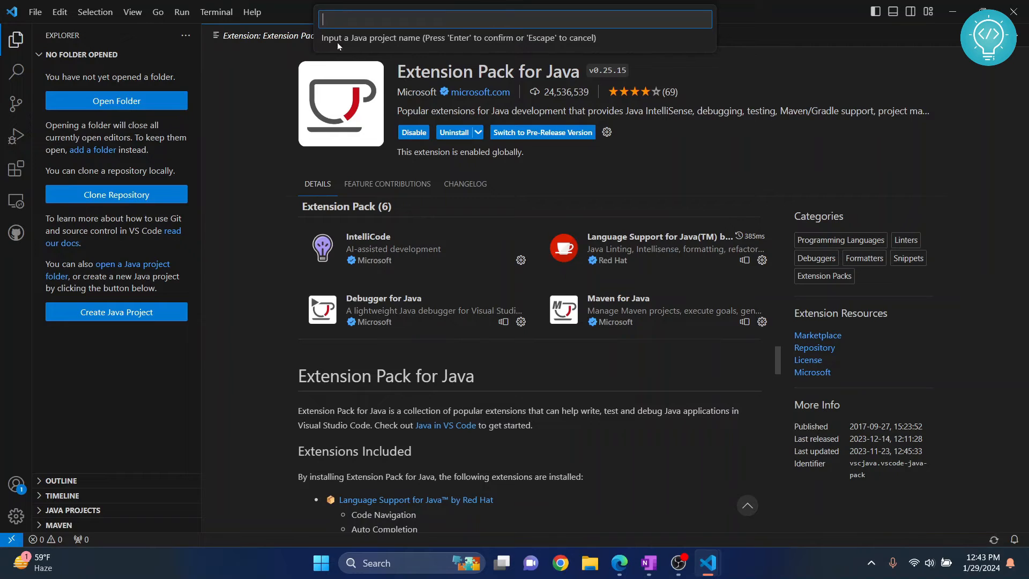
{"action": "type", "text": "My"}
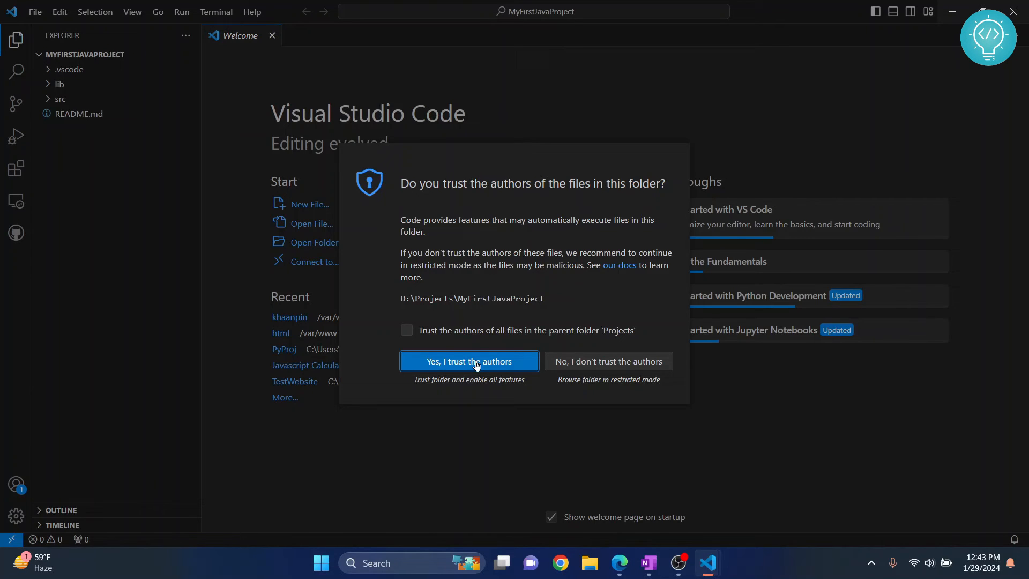
- Trust the project's authors and close the README guide
{"action": "left_click", "coordinate": [468, 361]}
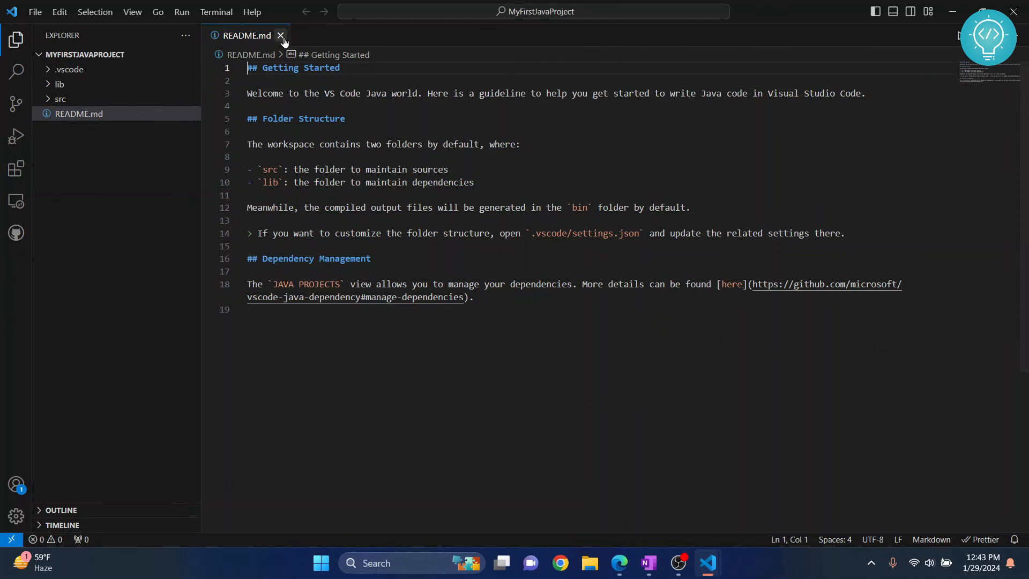
{"action": "left_click", "coordinate": [280, 35]}
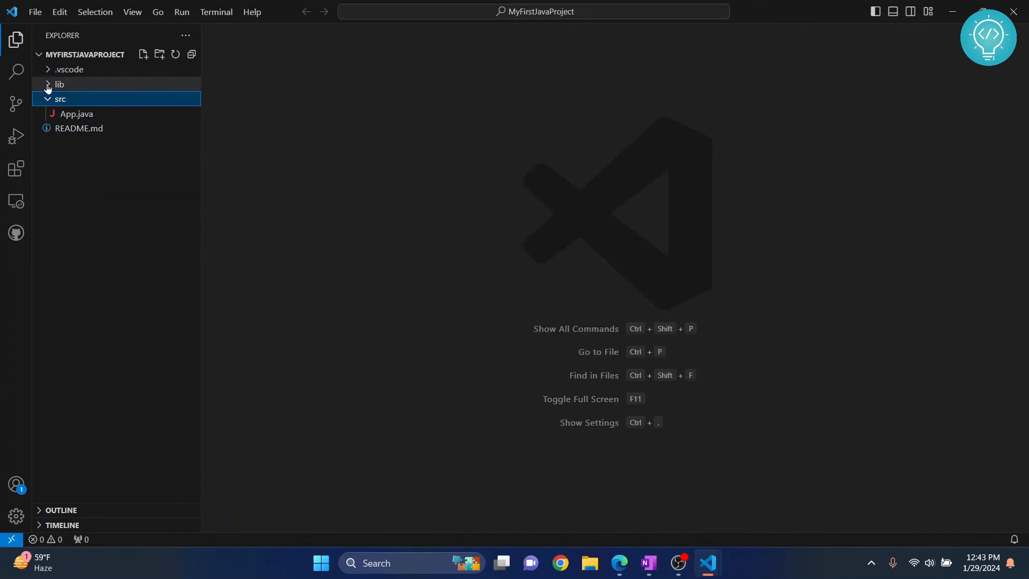
{"action": "left_click", "coordinate": [59, 83]}
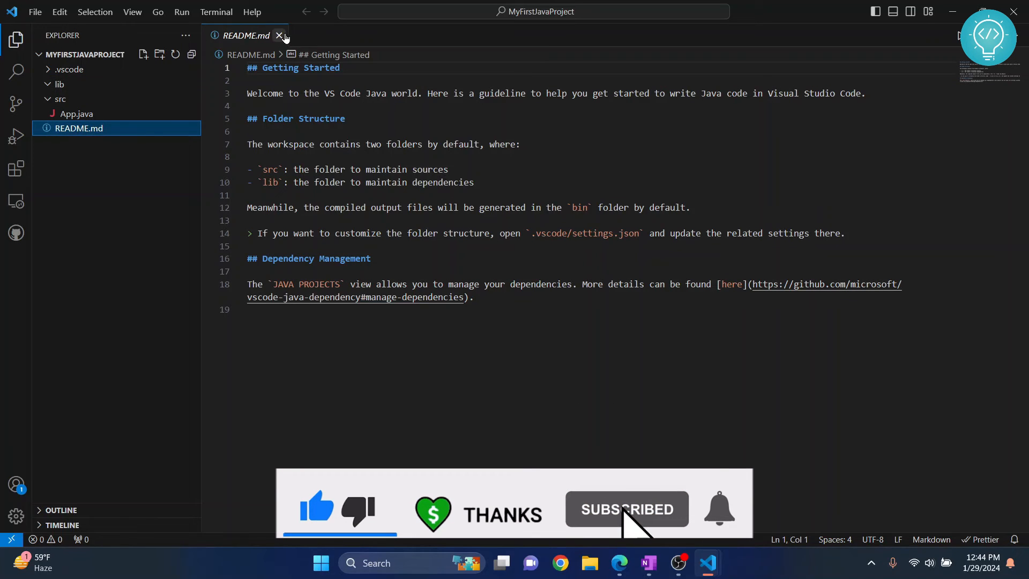
{"action": "left_click", "coordinate": [280, 35]}
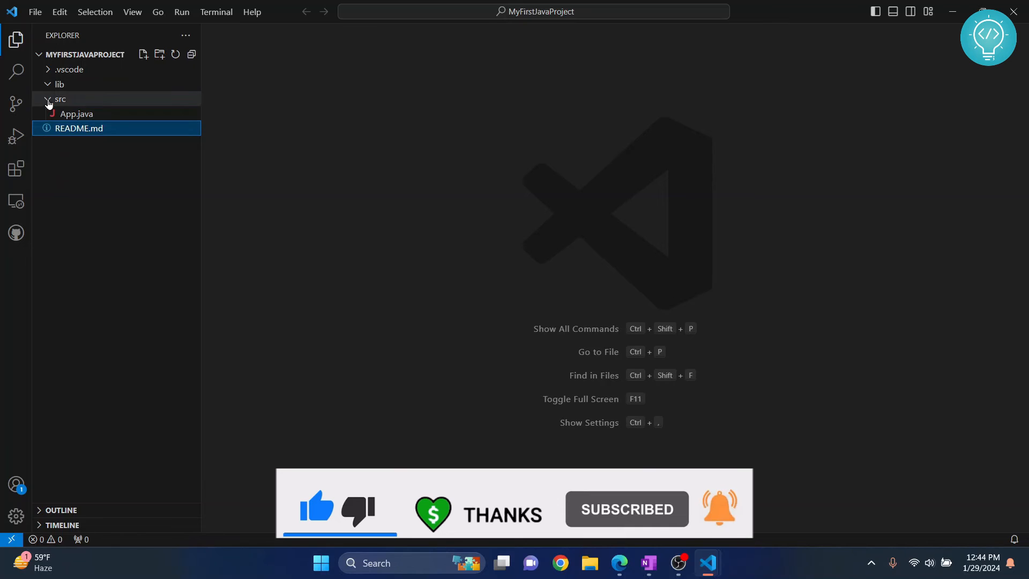
- Expand src and open App.java showing the Hello, World! program
{"action": "left_click", "coordinate": [60, 99]}
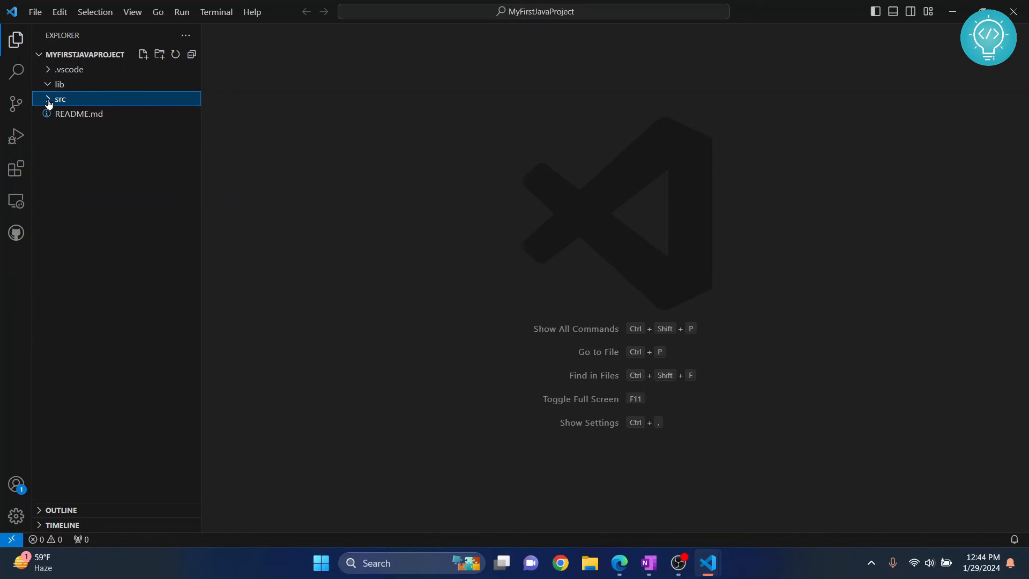
{"action": "left_click", "coordinate": [60, 98]}
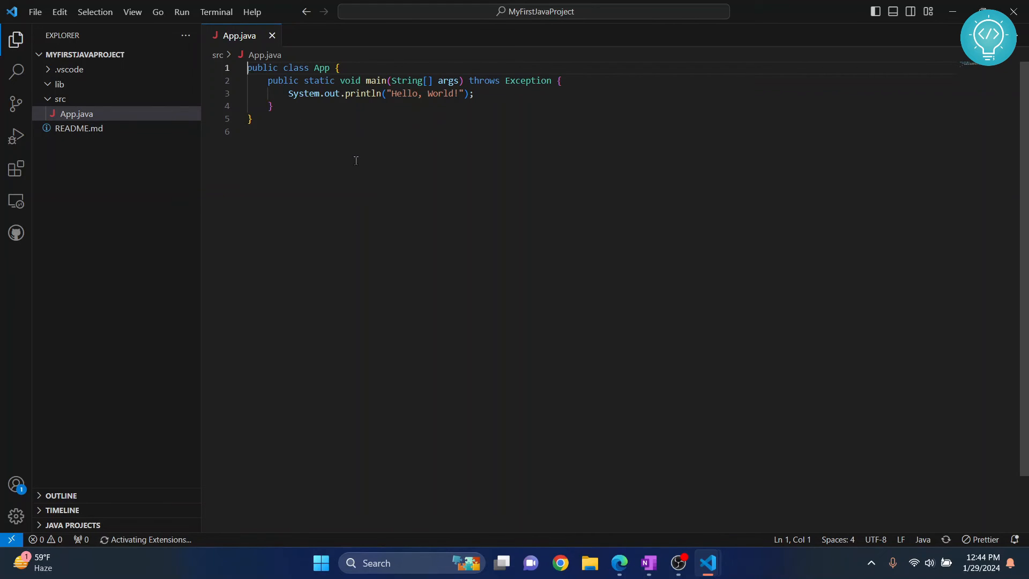
{"action": "key", "text": "ctrl+a"}
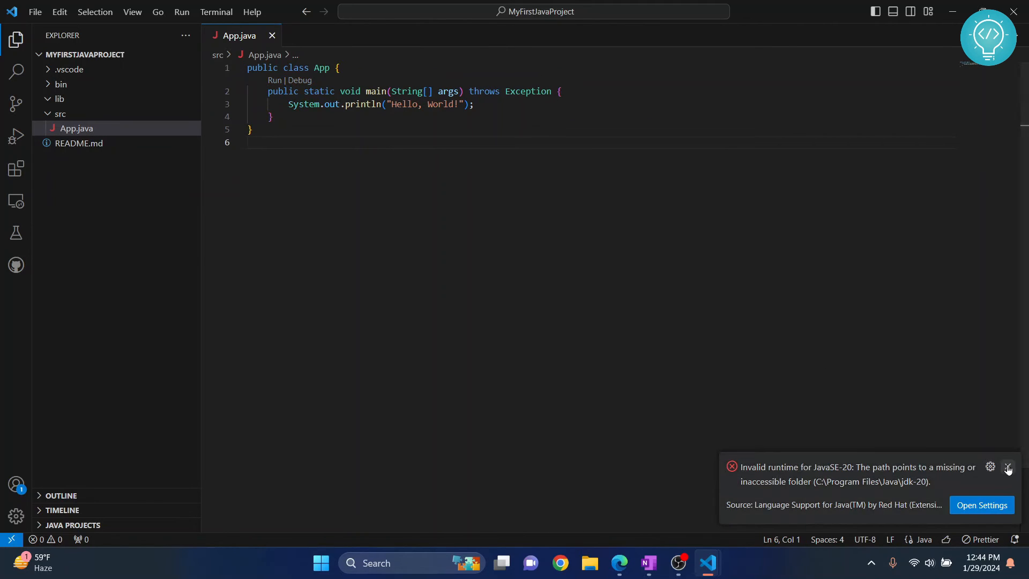
- Run App.java, allowing OpenJDK through the firewall, so the terminal prints Hello, World!
{"action": "left_click", "coordinate": [182, 12]}
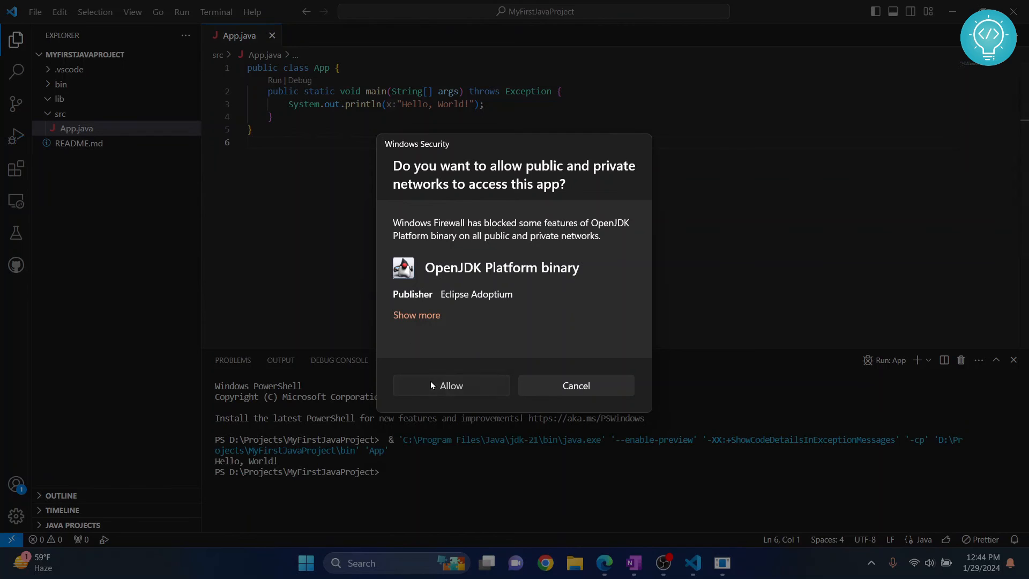
{"action": "left_click", "coordinate": [451, 385]}
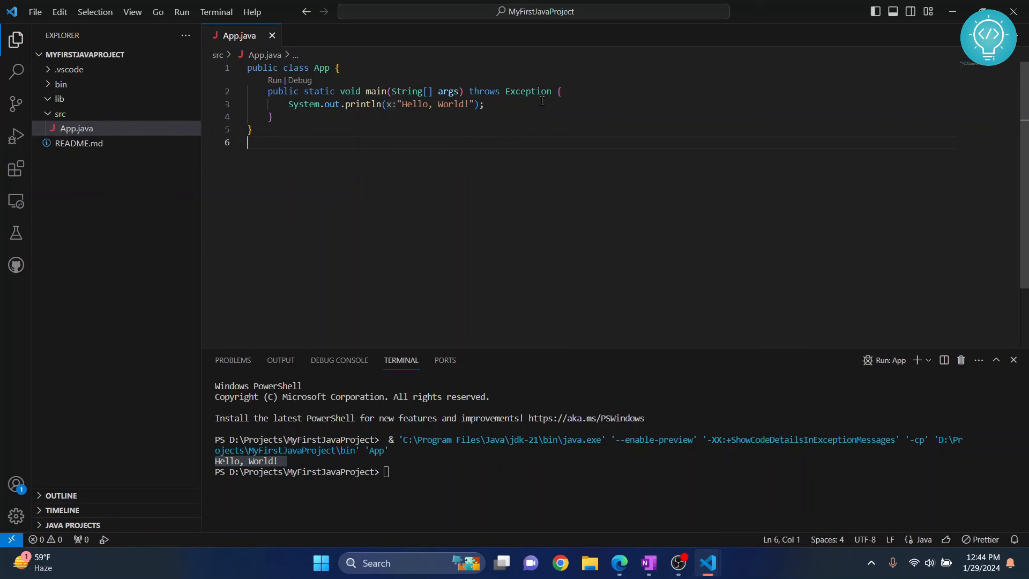
- Declare int a = 31; in main and print a/2 instead of Hello, World!
{"action": "type", "text": "int a = 31"}
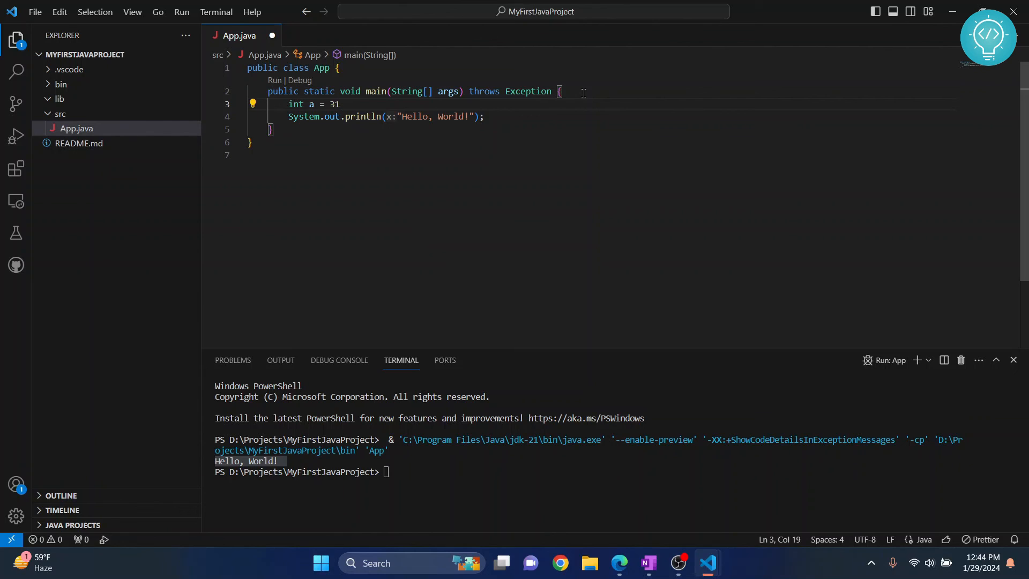
{"action": "type", "text": ";"}
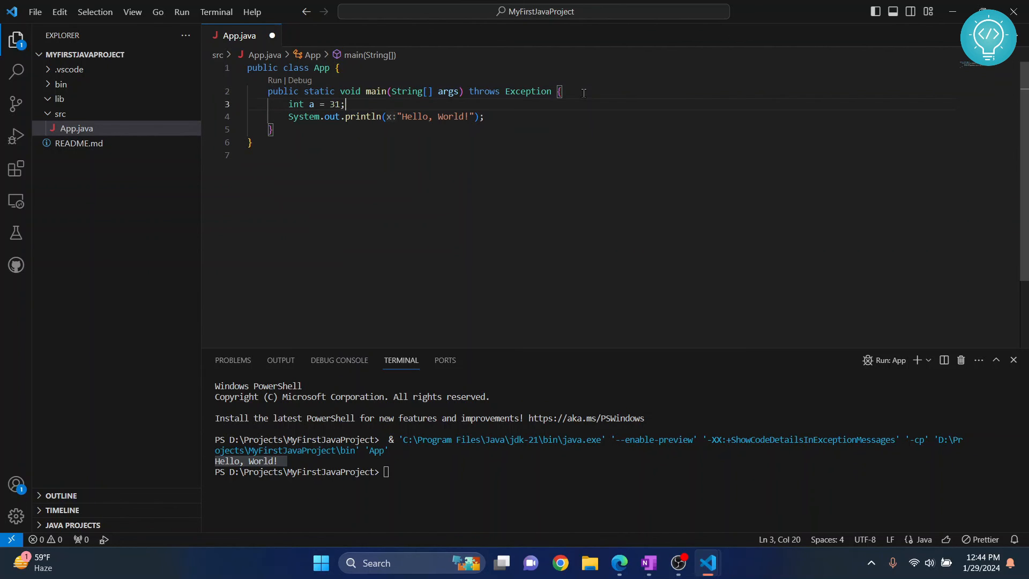
{"action": "double_click", "coordinate": [414, 117]}
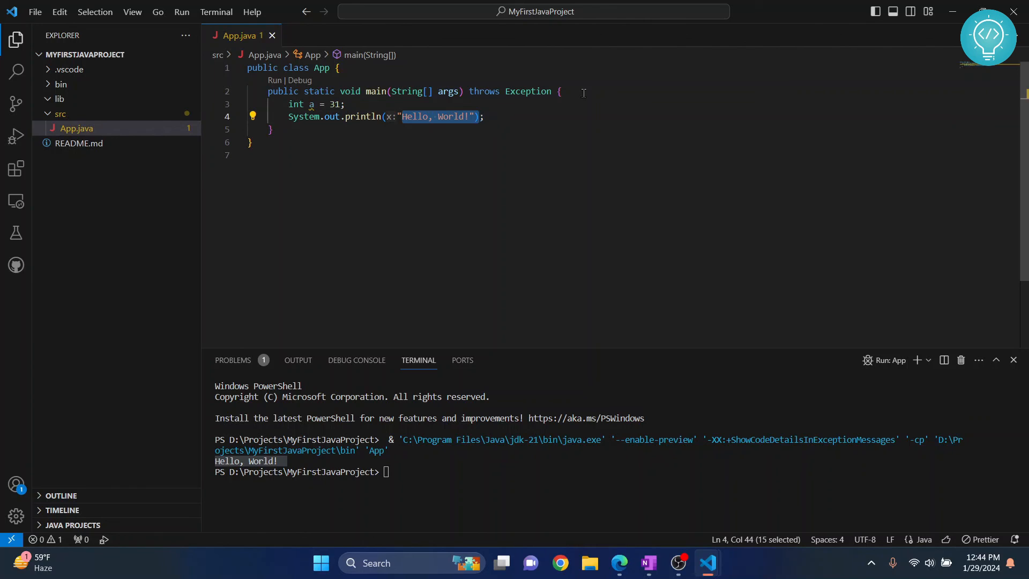
{"action": "key", "text": "Delete"}
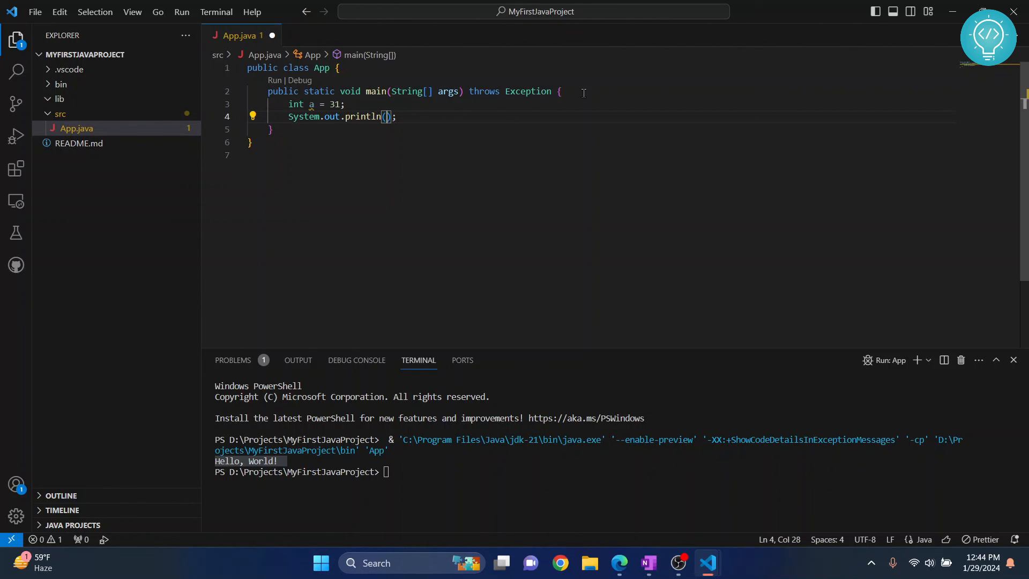
{"action": "type", "text": "a/2"}
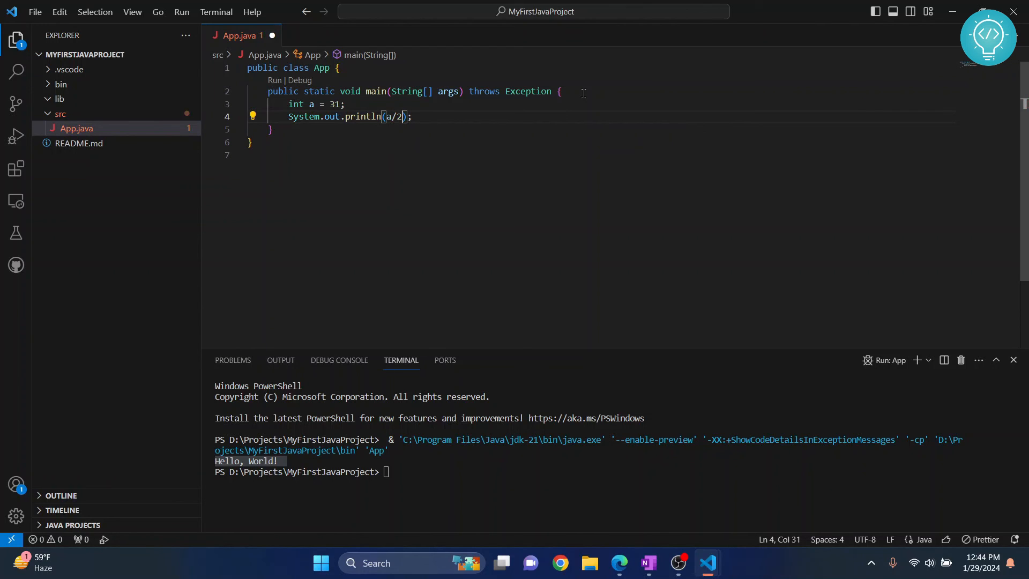